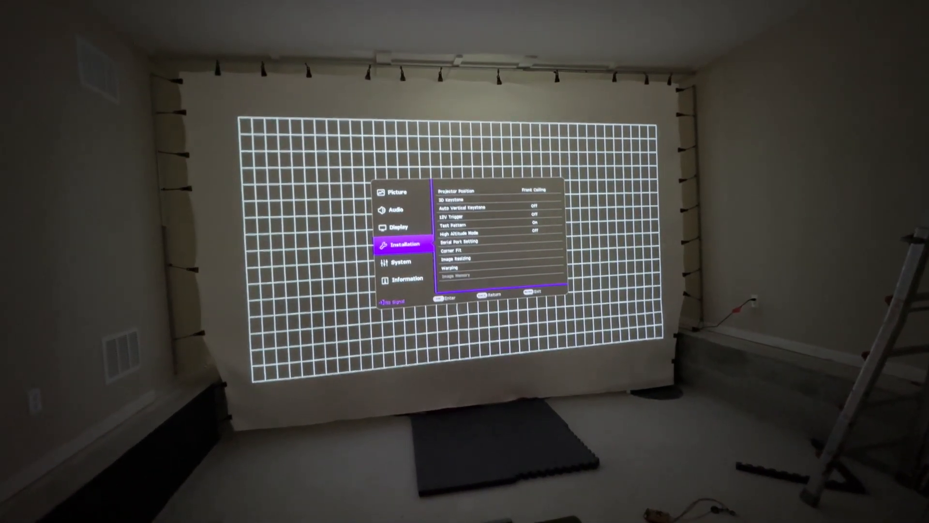
Step: Move down to the Image Resizing > Digital Shrink & Shift option in Installation
key(down)
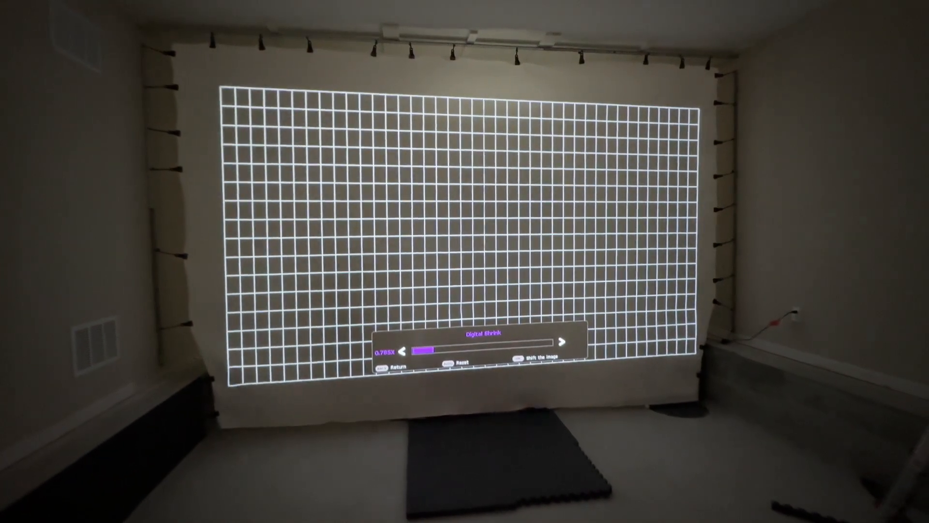
Step: Raise Digital Shrink from 0.785x to 1.0 so the grid fills the screen height, then return to Installation
click(562, 343)
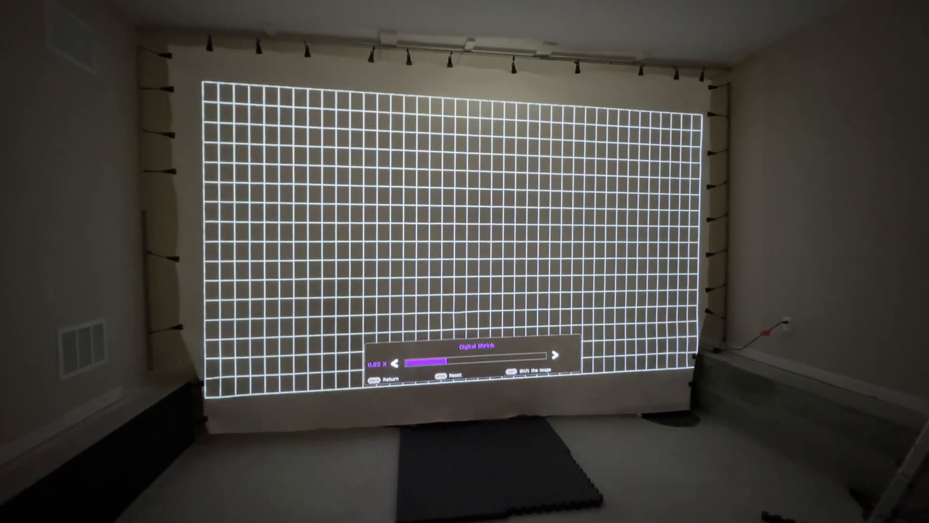
click(556, 356)
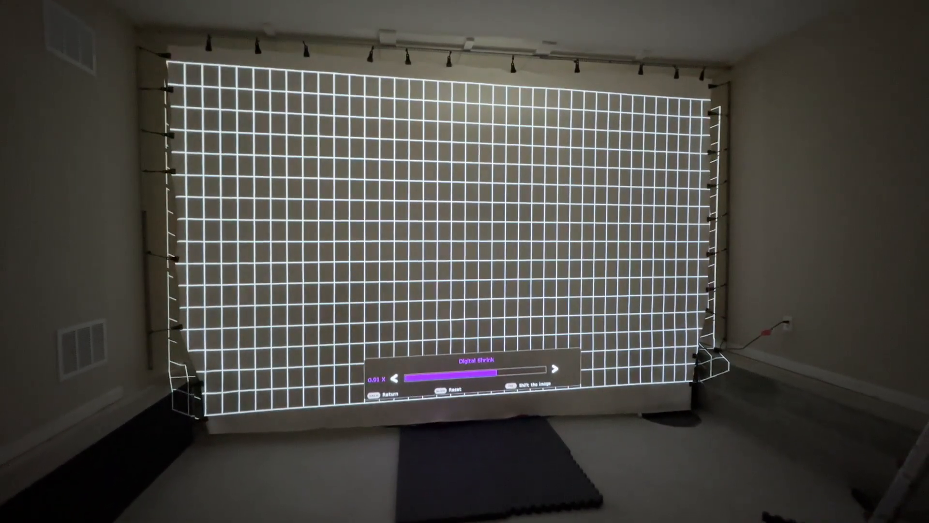
click(542, 368)
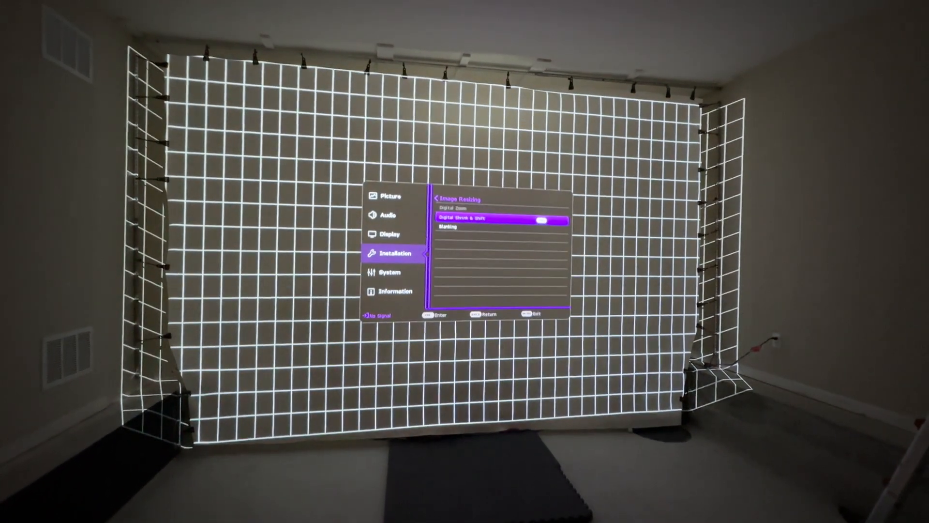
key(Return)
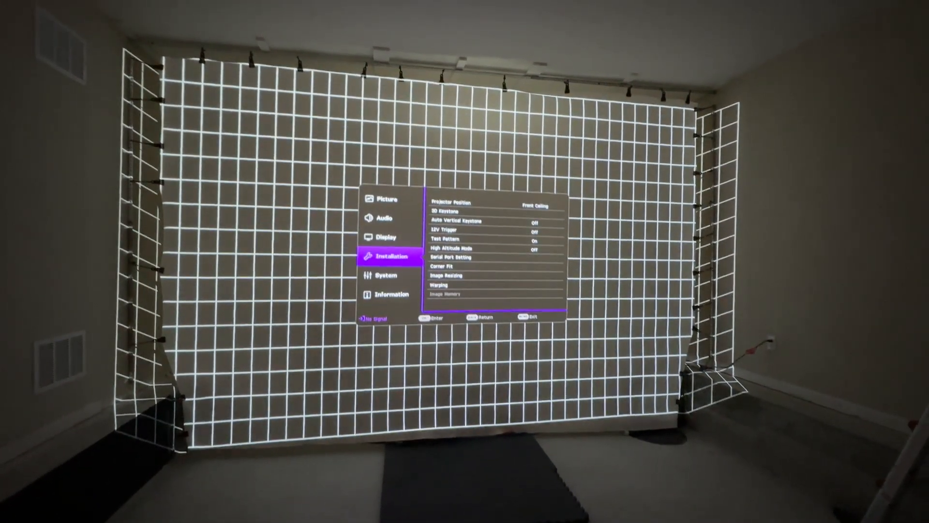